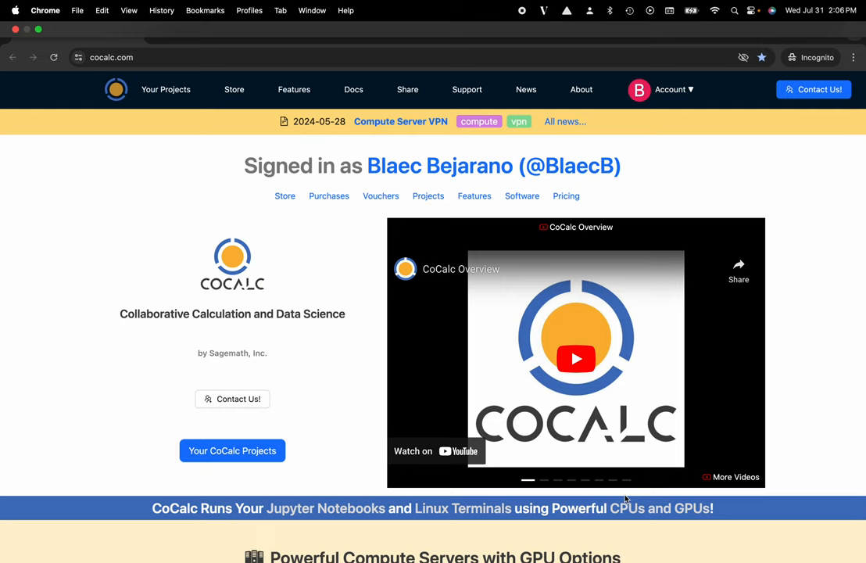
Go to the projects list and open My Project's file Explorer
{"action": "left_click", "coordinate": [166, 89]}
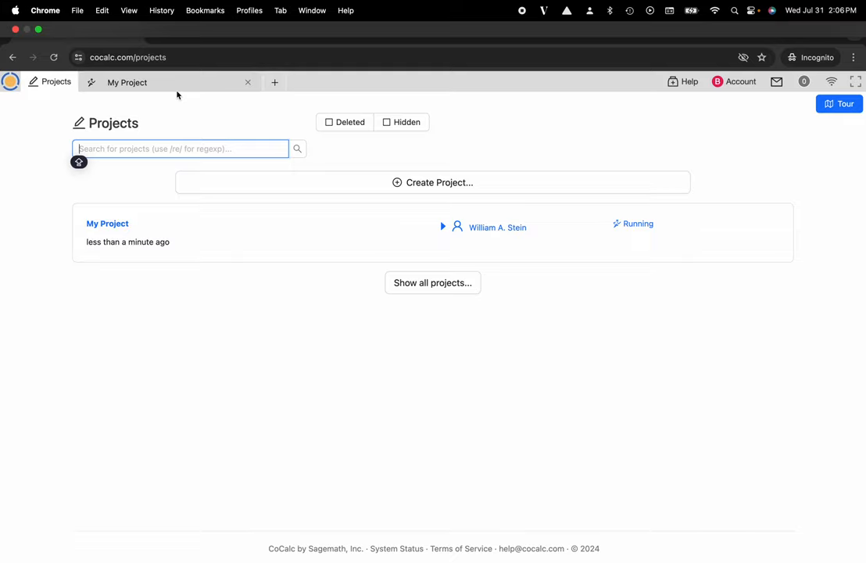
{"action": "left_click", "coordinate": [107, 223]}
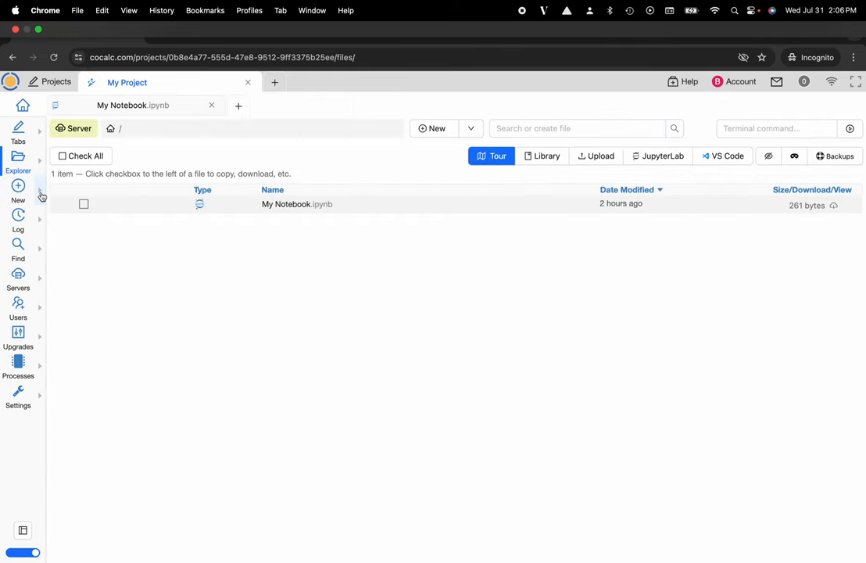
Start a new file and bring up the Jupyter Notebook AI 'Help me write' generator
{"action": "left_click", "coordinate": [18, 192]}
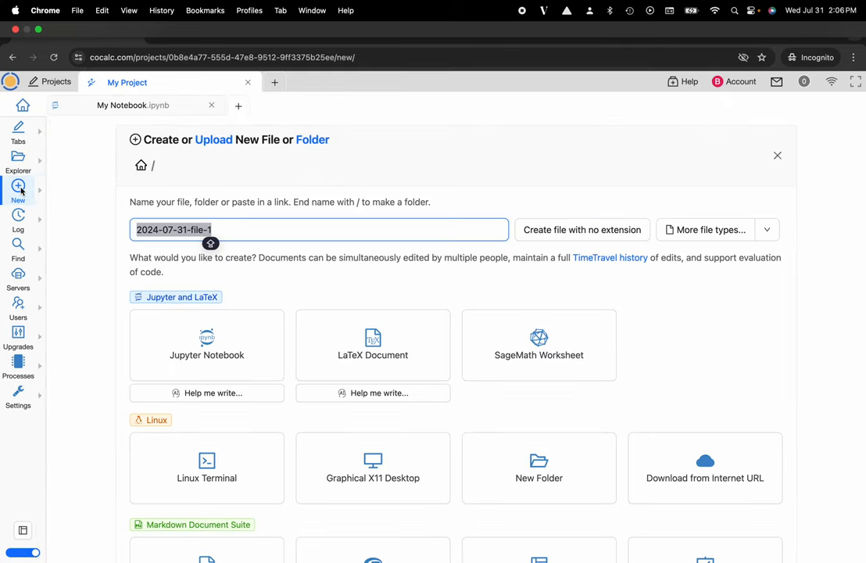
{"action": "mouse_move", "coordinate": [88, 229]}
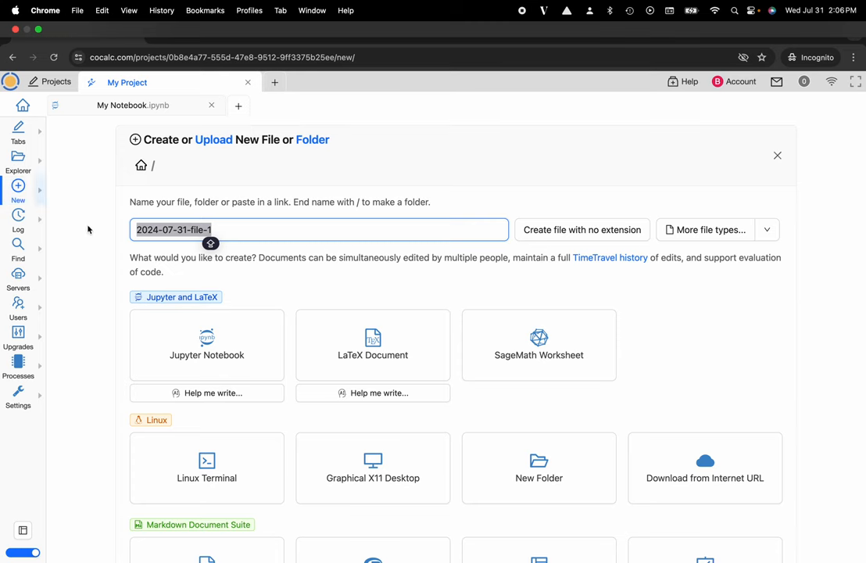
{"action": "scroll", "scroll_direction": "down", "scroll_amount": 3}
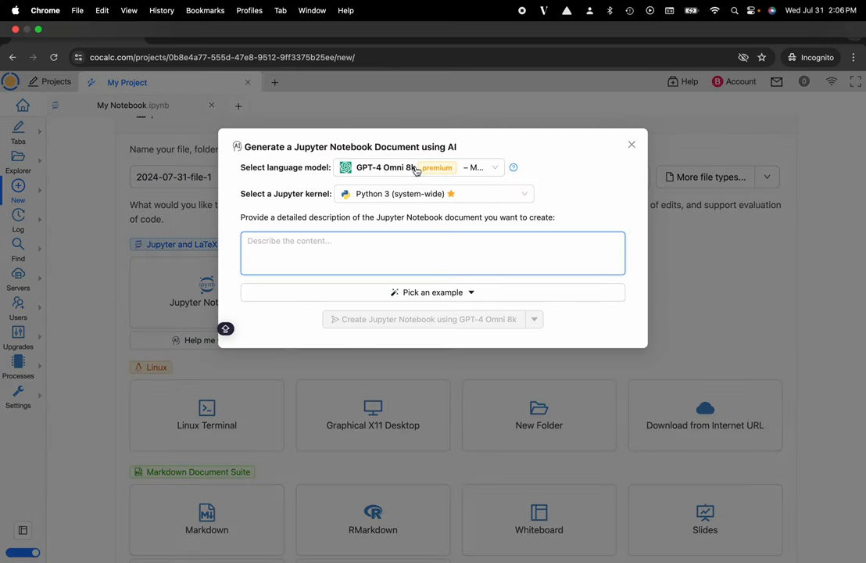
{"action": "left_click", "coordinate": [419, 168]}
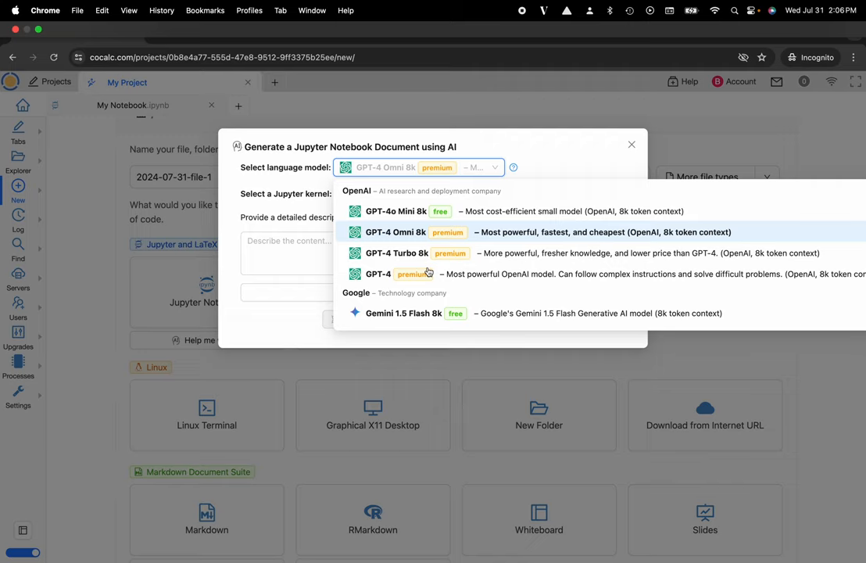
{"action": "mouse_move", "coordinate": [419, 232]}
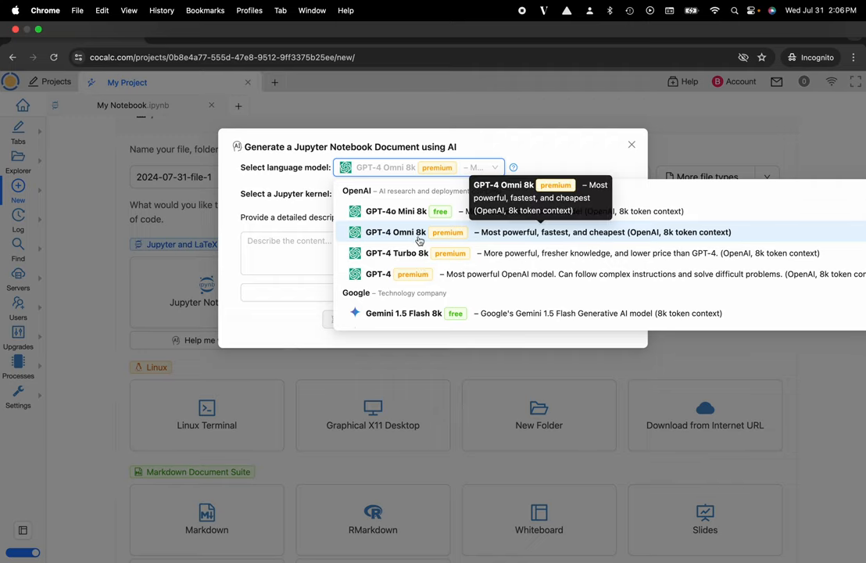
{"action": "left_click", "coordinate": [433, 193]}
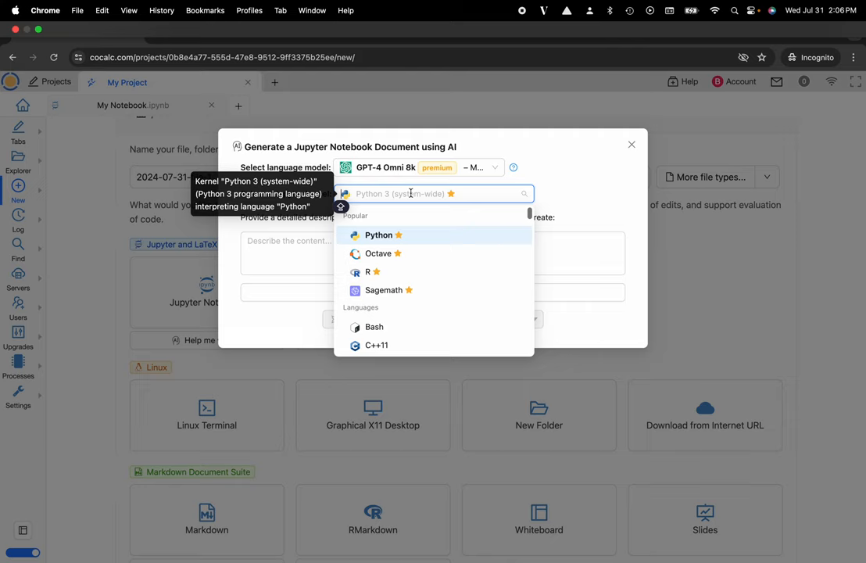
{"action": "scroll", "scroll_direction": "down", "scroll_amount": 3}
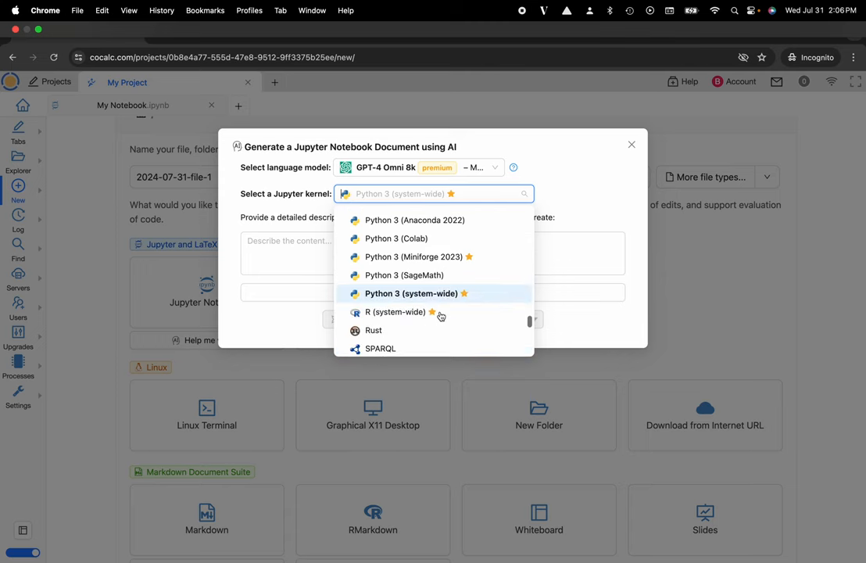
{"action": "scroll", "scroll_direction": "down", "scroll_amount": 3}
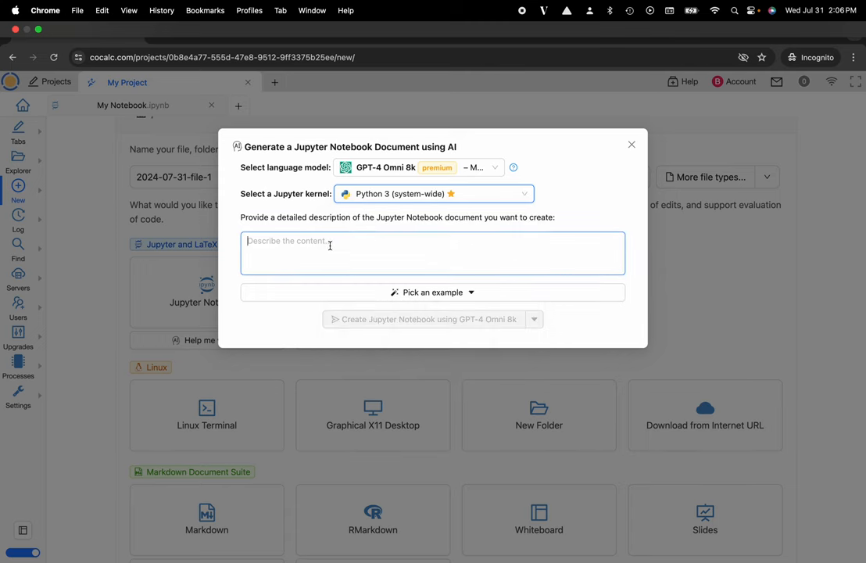
Enter the description 'Plot a julia set and give the proper mathematical context in latex'
{"action": "left_click", "coordinate": [432, 252]}
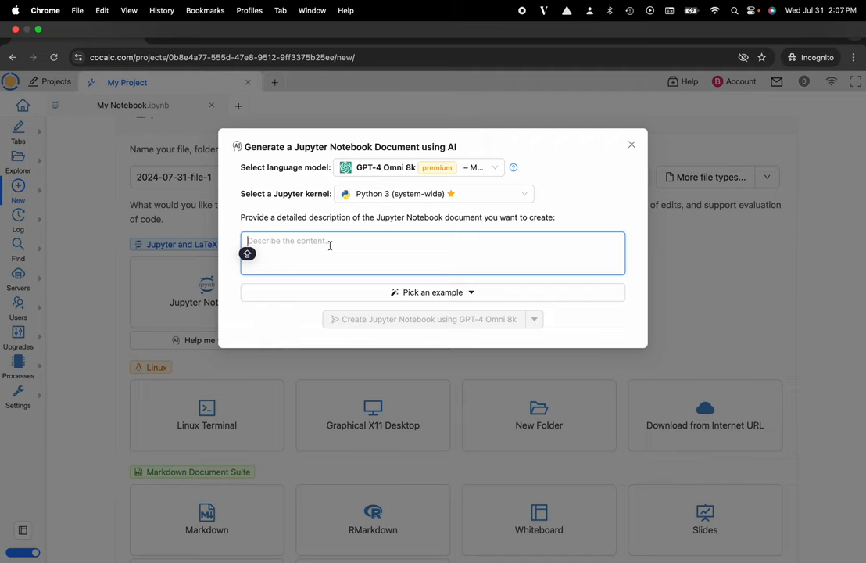
{"action": "type", "text": "P"}
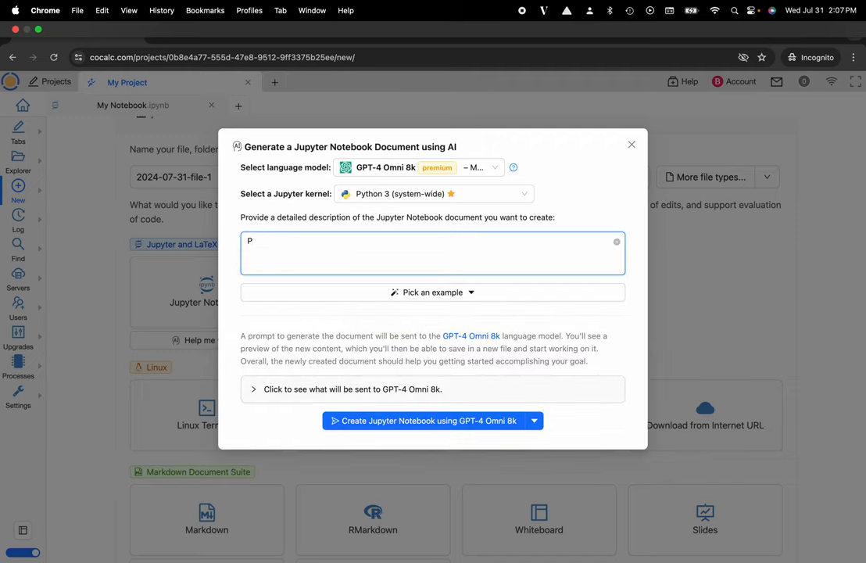
{"action": "type", "text": "lot a"}
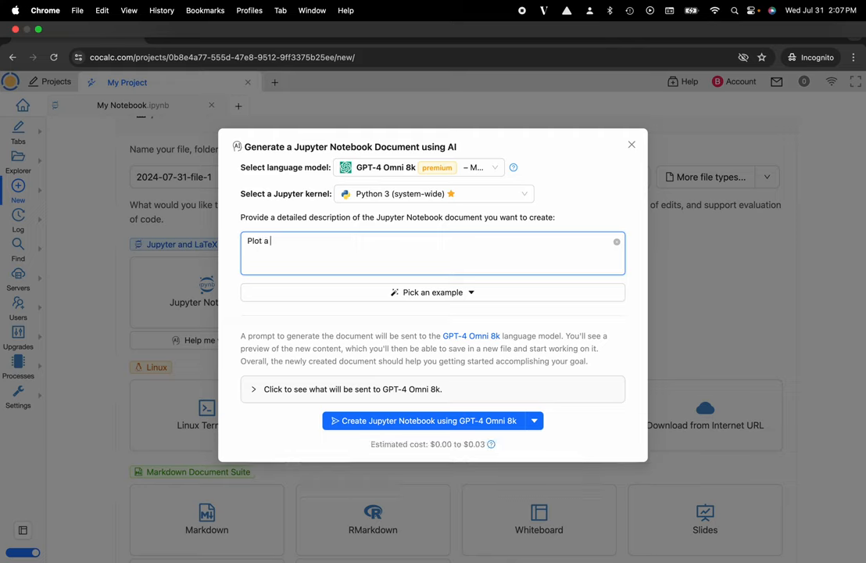
{"action": "type", "text": "julia set a"}
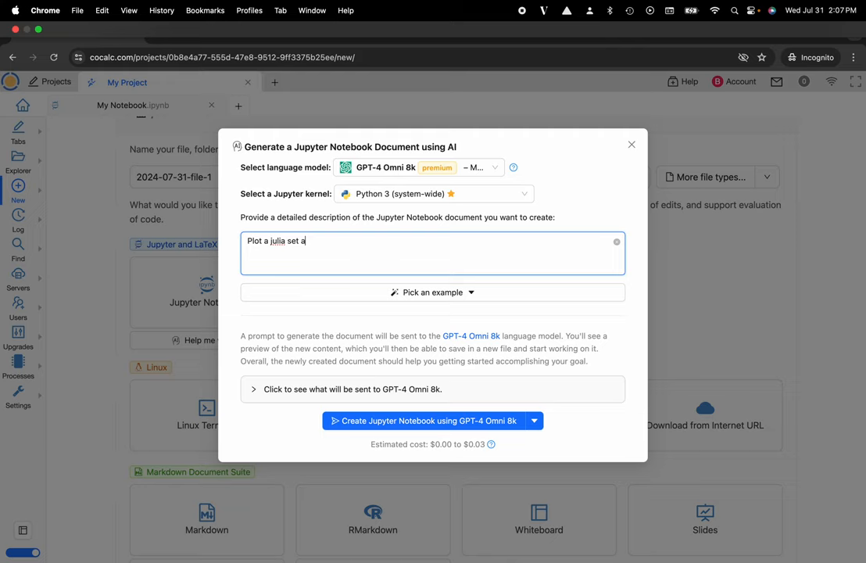
{"action": "type", "text": "nd give the proper mathematical context in"}
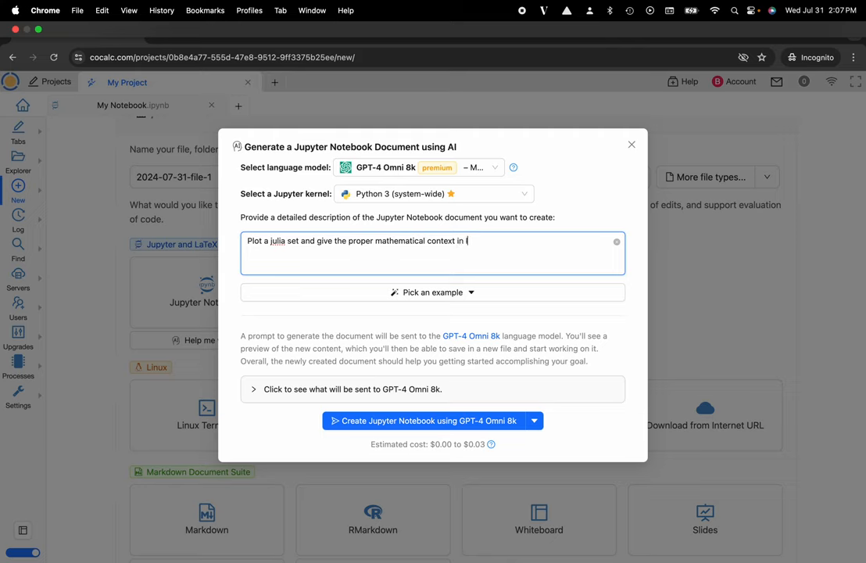
{"action": "type", "text": "latex"}
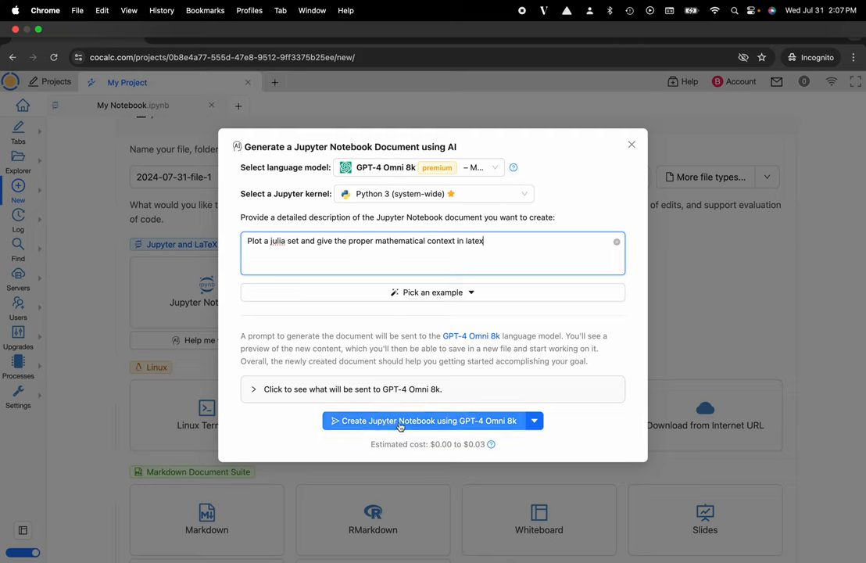
Generate the notebook with GPT-4 Omni 8k and save it as plot_julia_set-2024-07-31-140728.ipynb
{"action": "left_click", "coordinate": [427, 421]}
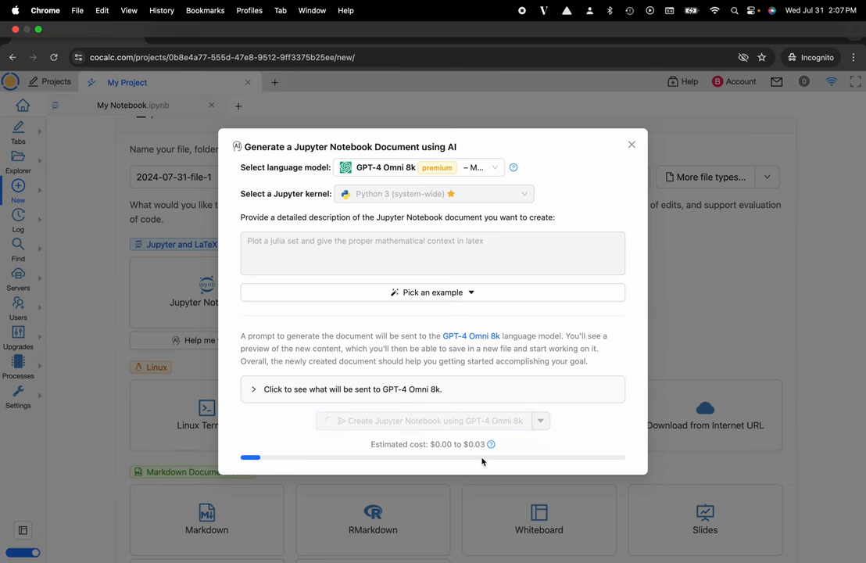
{"action": "left_click", "coordinate": [429, 420]}
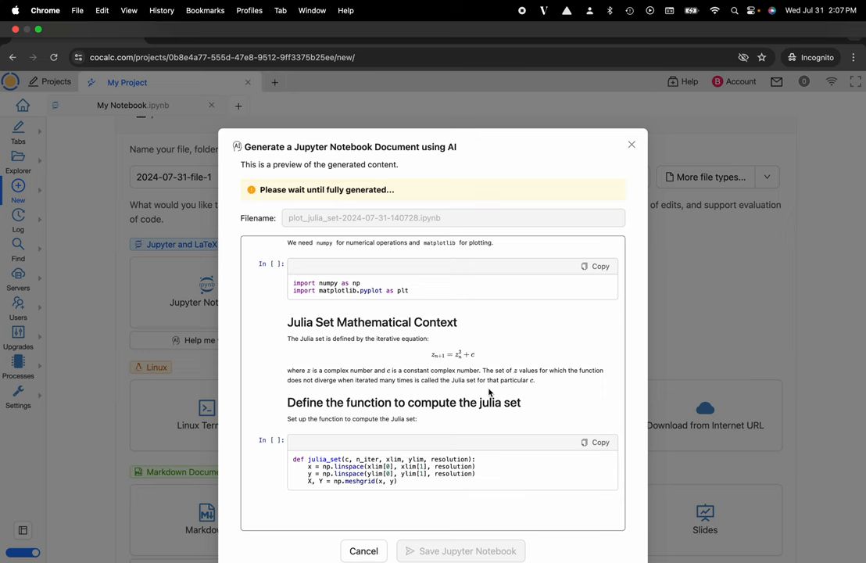
{"action": "scroll", "scroll_direction": "down", "scroll_amount": 3}
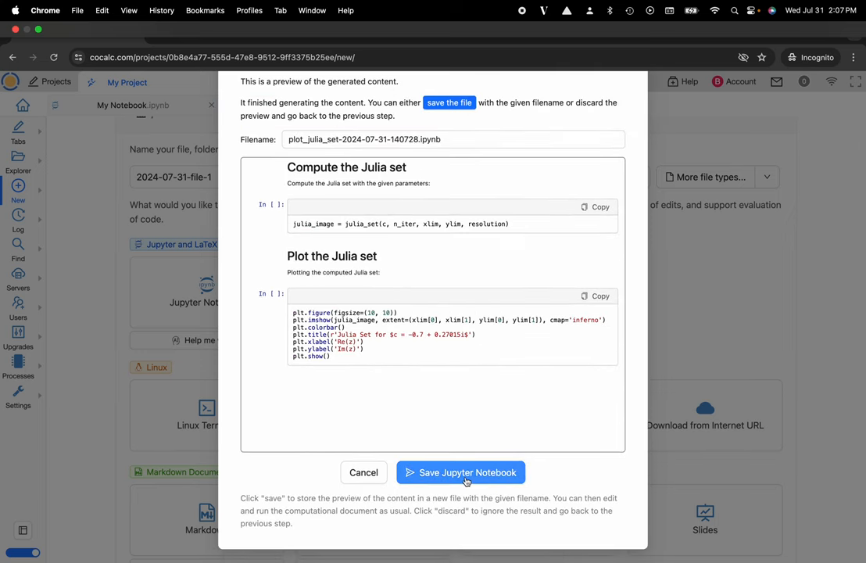
{"action": "left_click", "coordinate": [459, 472]}
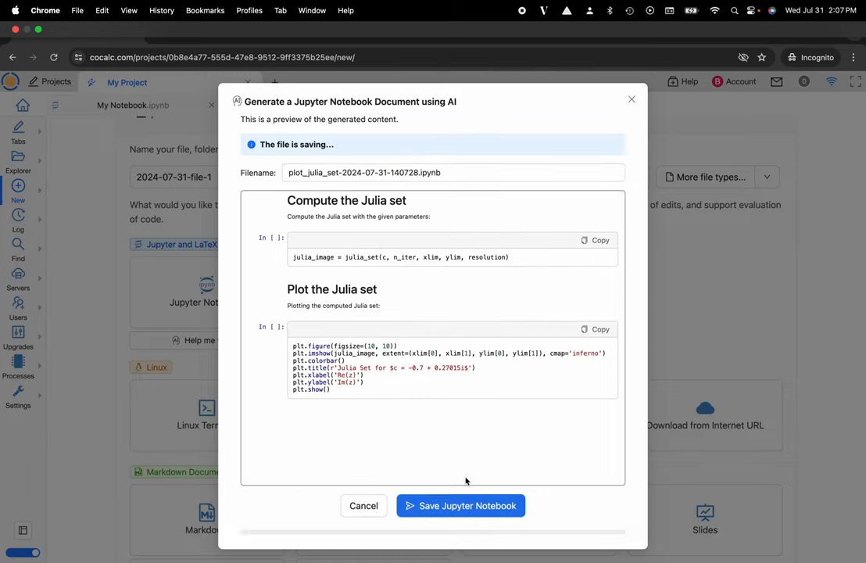
Open the executed notebook and scroll down to the Out[7] Julia set plot
{"action": "left_click", "coordinate": [460, 505]}
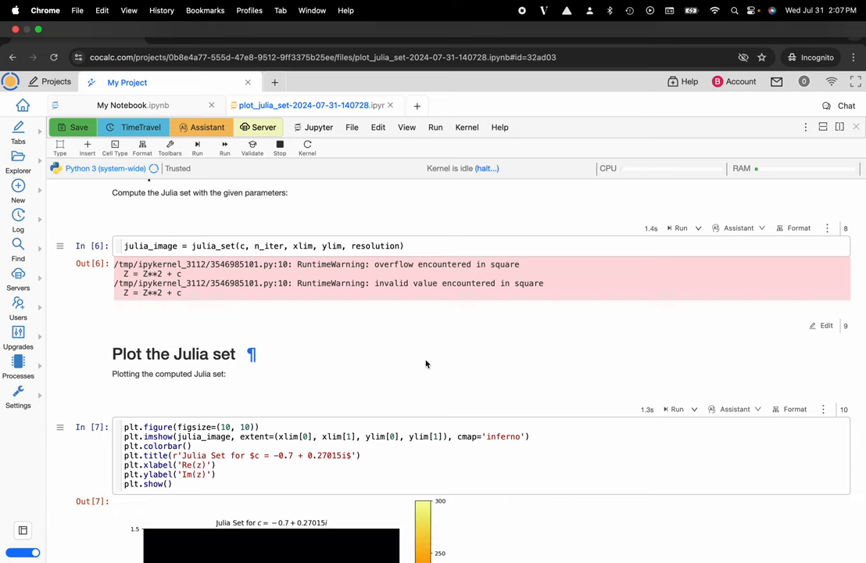
{"action": "scroll", "scroll_direction": "down", "scroll_amount": 3}
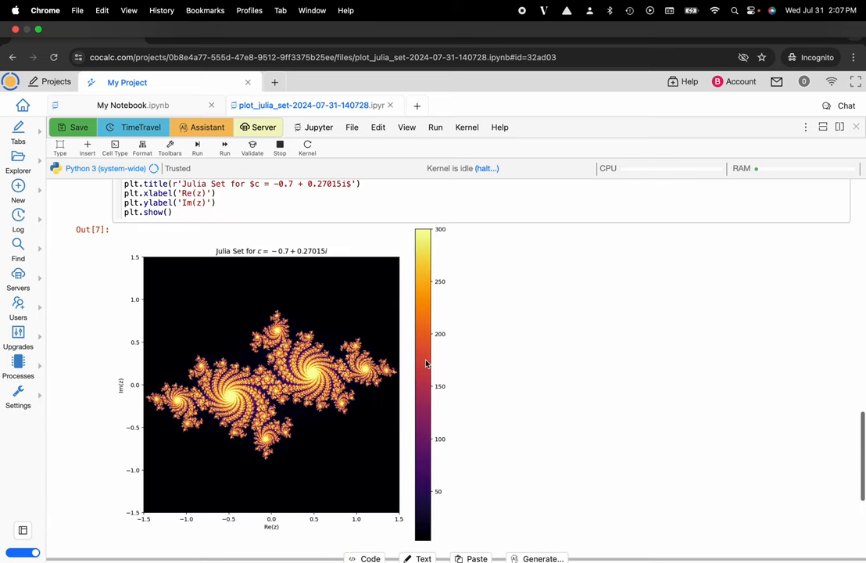
{"action": "scroll", "scroll_direction": "down", "scroll_amount": 3}
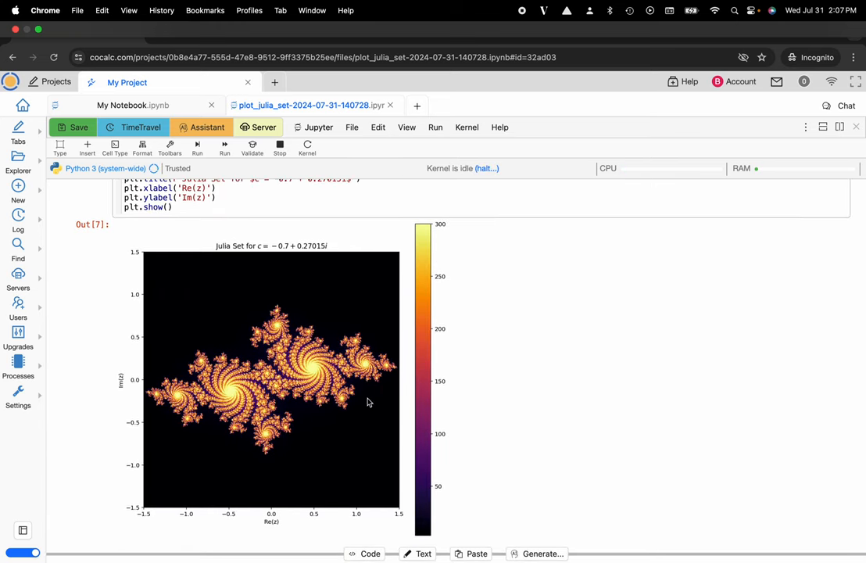
{"action": "mouse_move", "coordinate": [537, 376]}
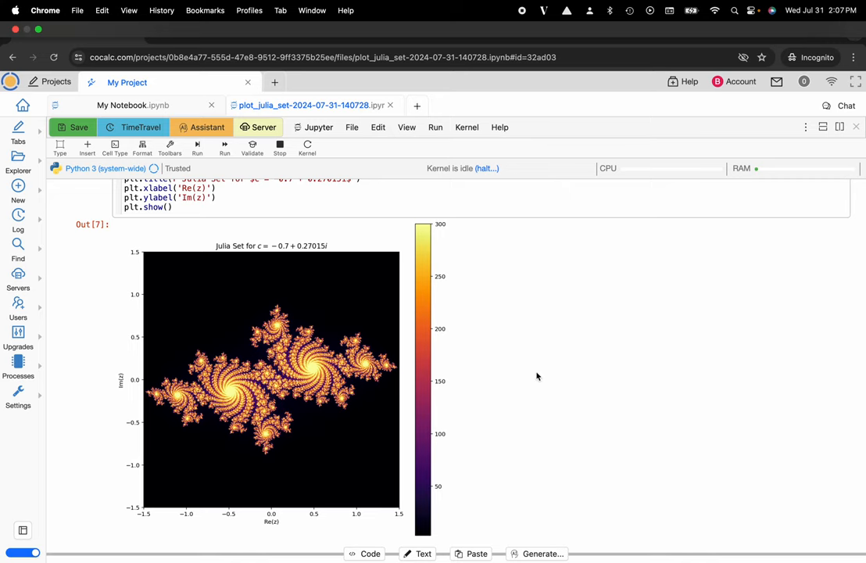
{"action": "scroll", "scroll_direction": "down", "scroll_amount": 3}
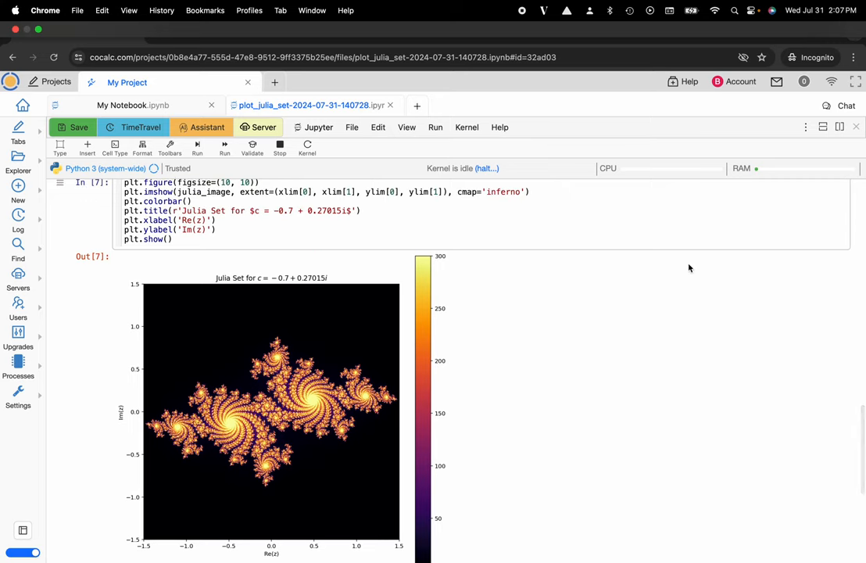